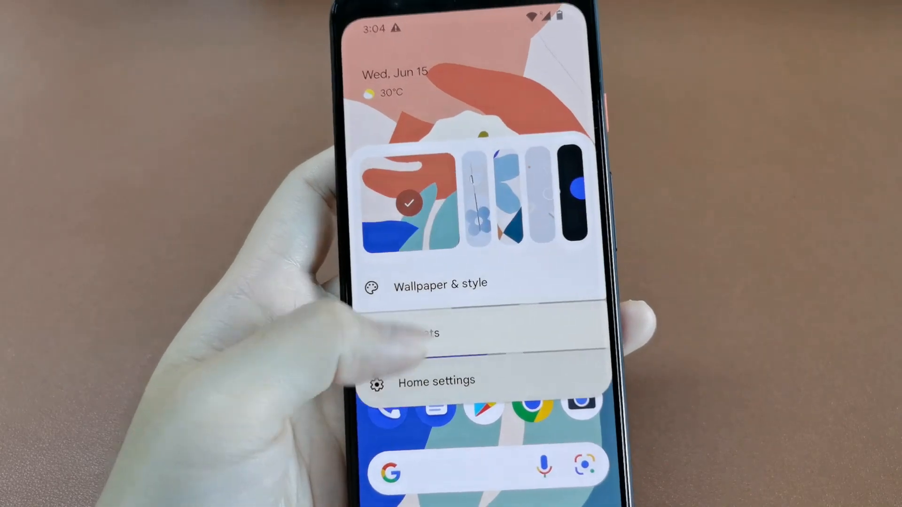
Step: Reopen the ADB key access confirmation dialog via 'Show dialog again'
left_click(437, 284)
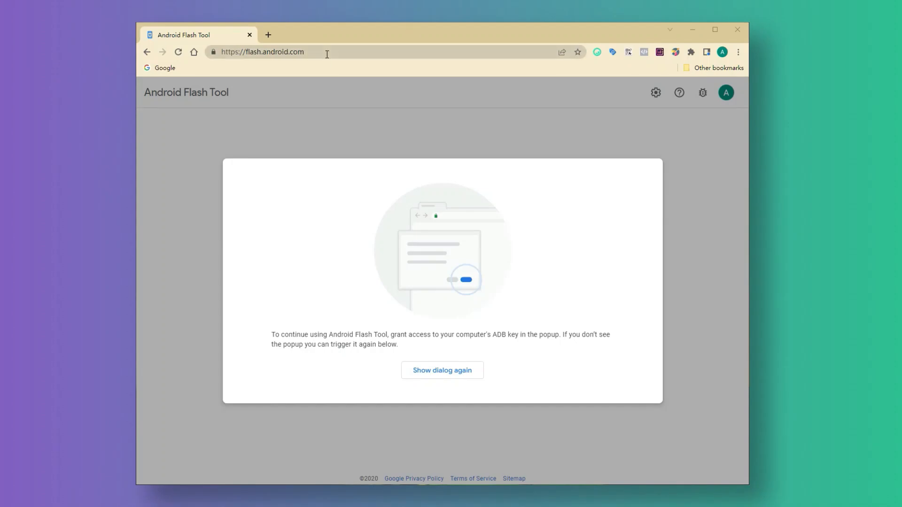
left_click(262, 52)
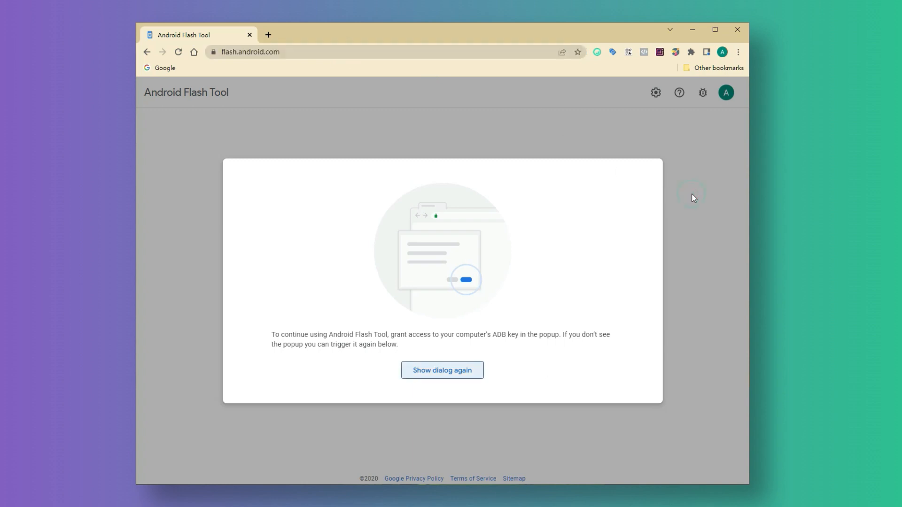
mouse_move(441, 370)
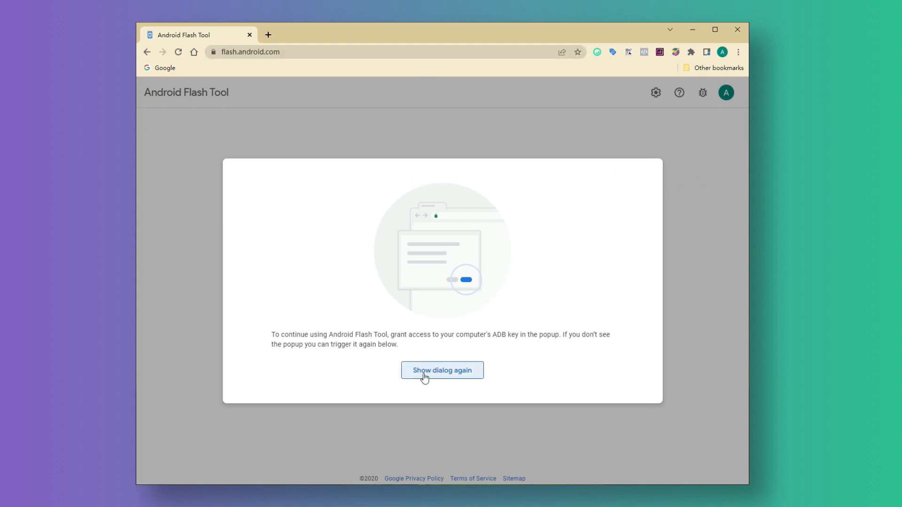
left_click(442, 370)
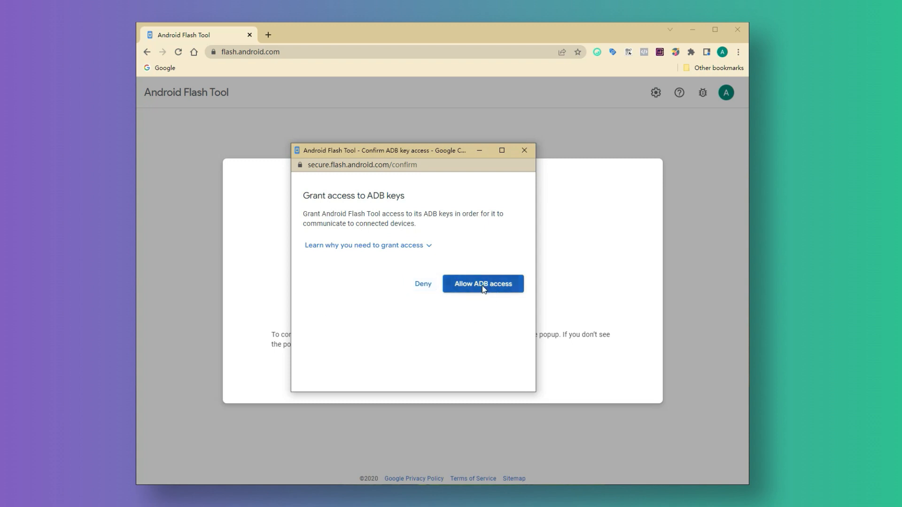
Step: Grant the tool ADB key access and look through the Select a build page
left_click(482, 283)
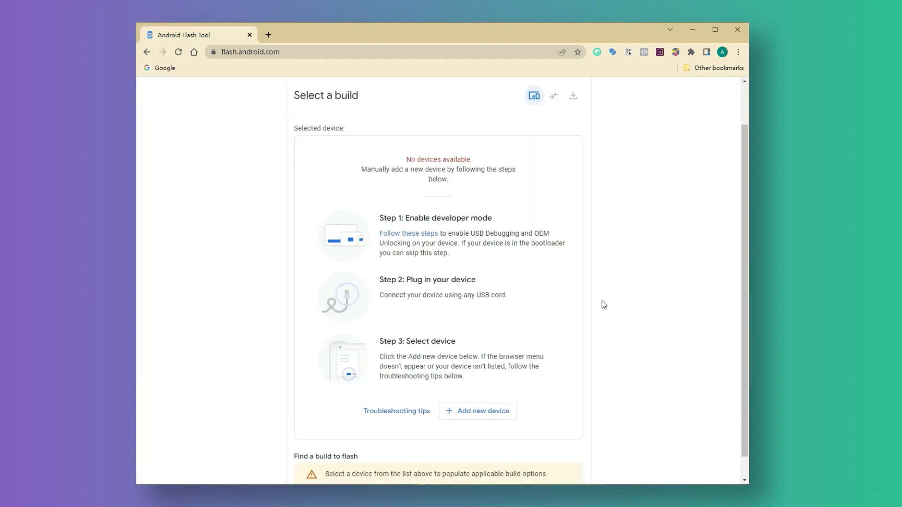
mouse_move(585, 482)
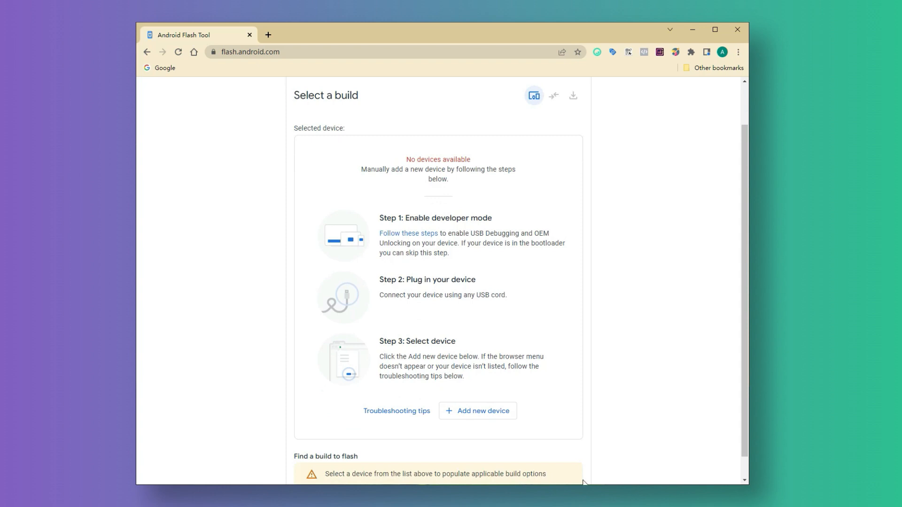
scroll("down", 3)
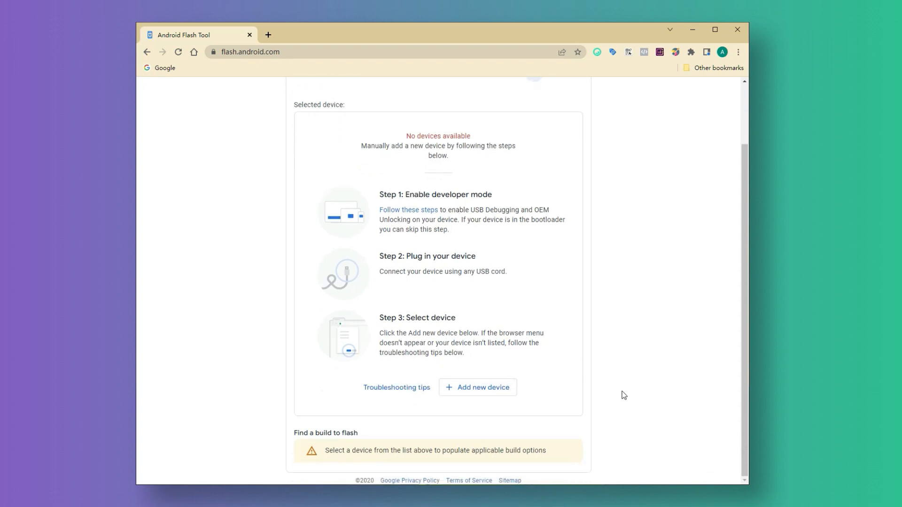
mouse_move(640, 403)
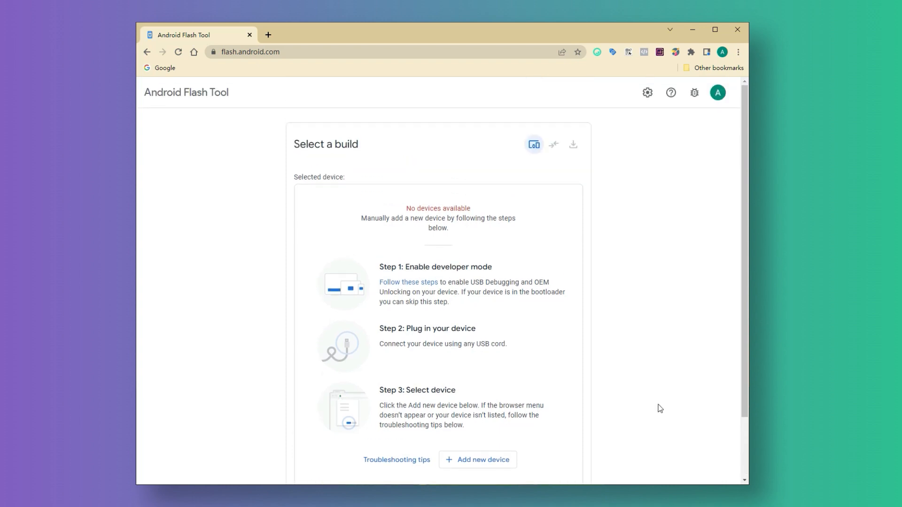
mouse_move(445, 249)
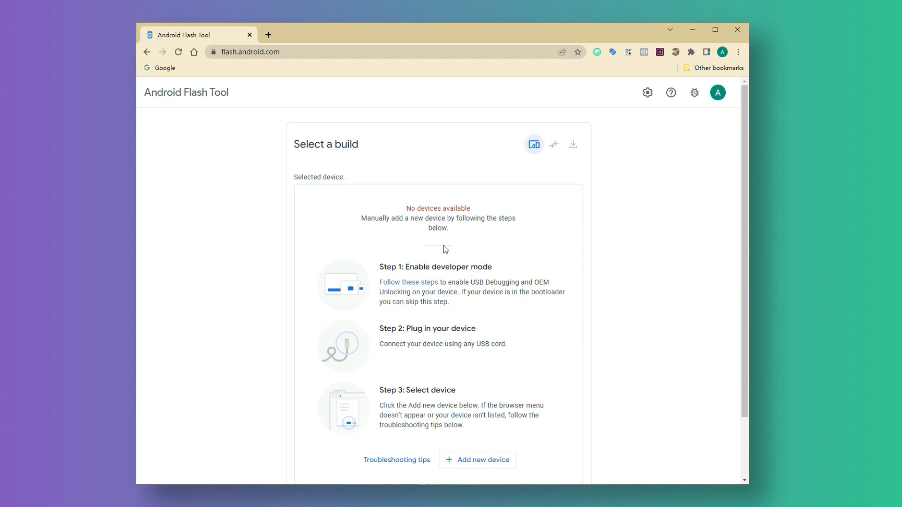
scroll("down", 3)
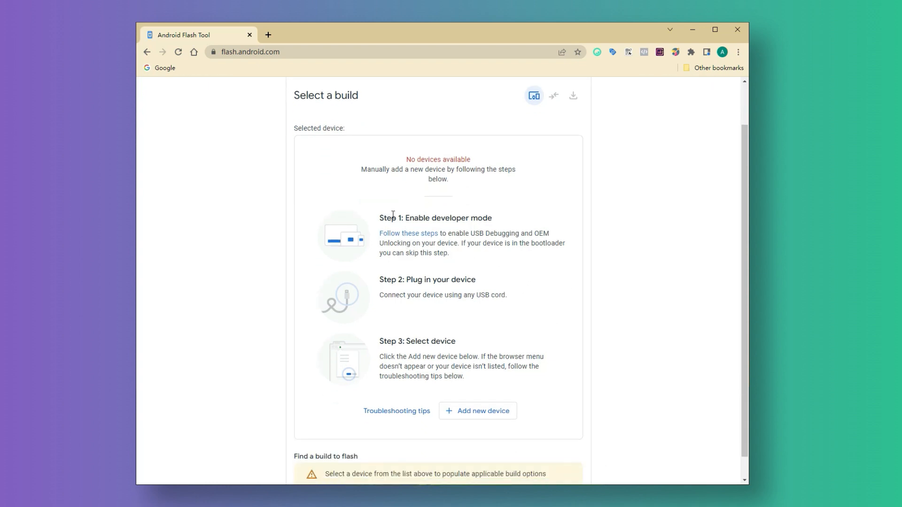
left_click_drag(379, 217, 486, 217)
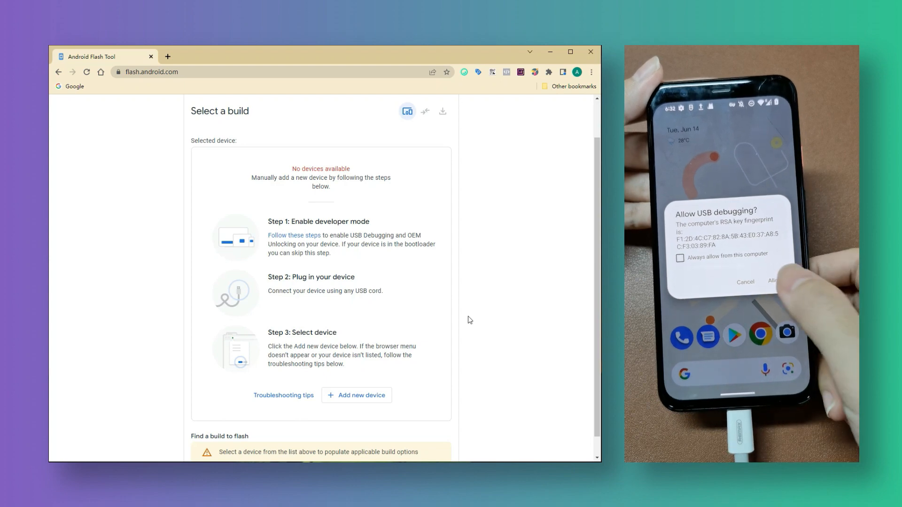
Step: Add the Pixel 4 XL as the connected device with USB debugging allowed
left_click(776, 281)
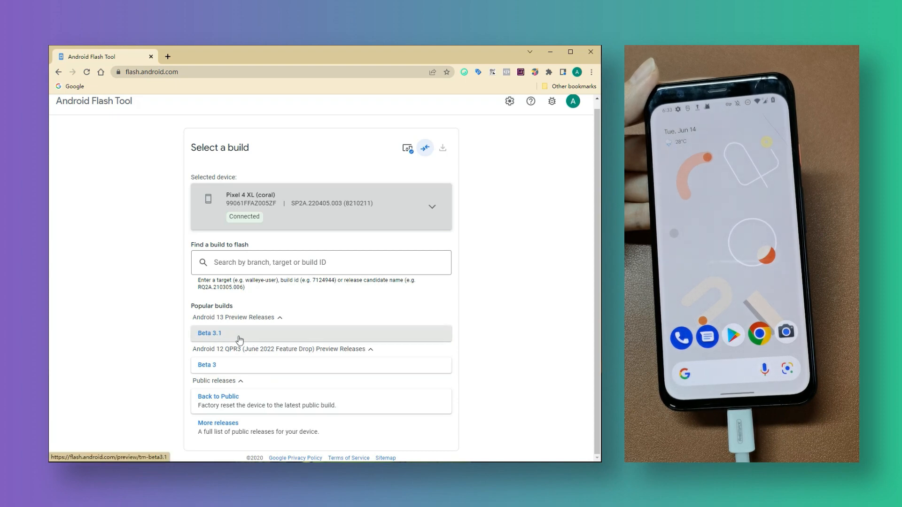
Step: Select Android 13 Beta 3.1 under Popular builds as the build to flash
left_click(210, 332)
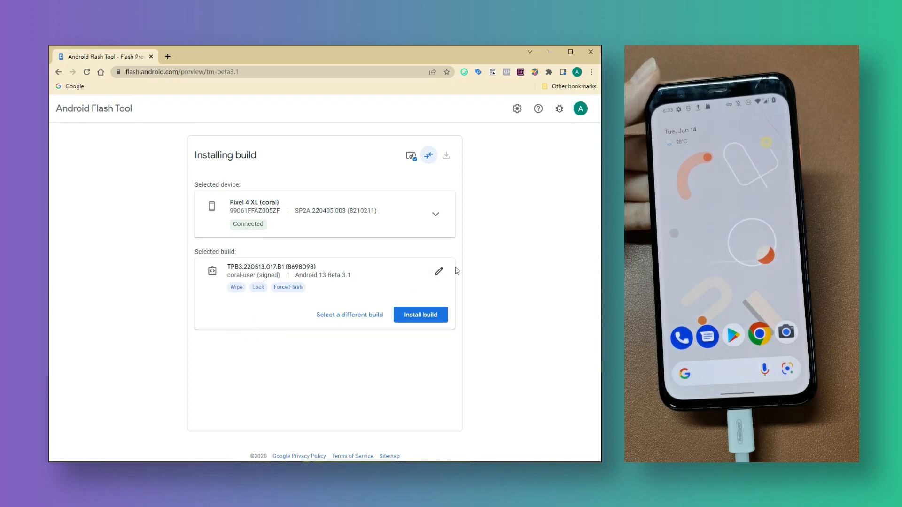
Step: Turn off Lock Bootloader in the install options and start installing the build
left_click(438, 271)
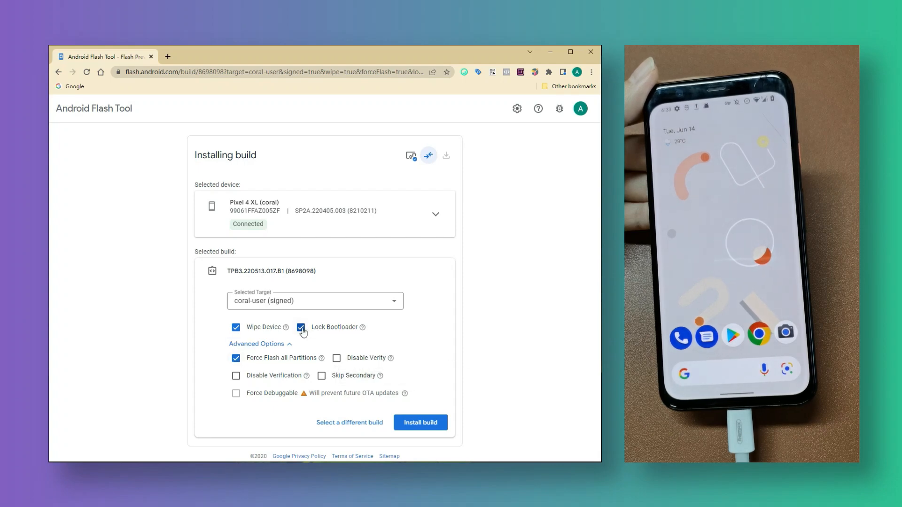
left_click(300, 327)
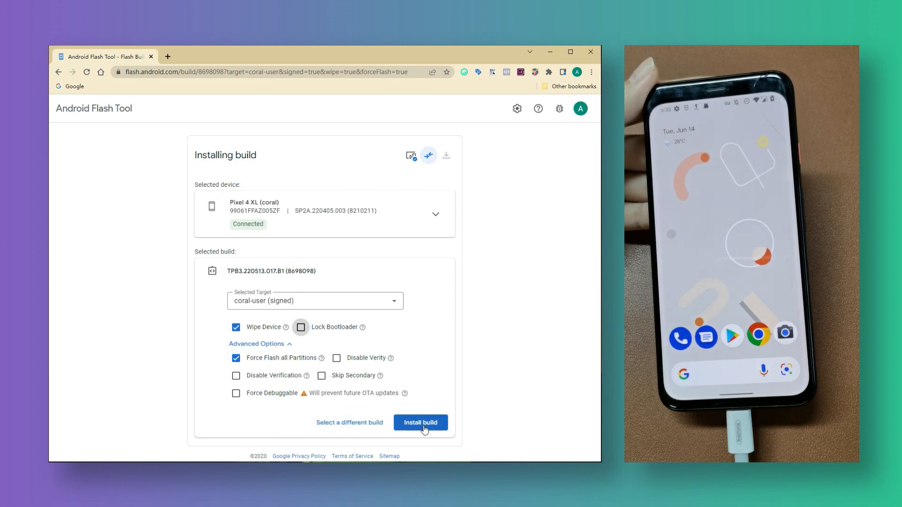
left_click(420, 423)
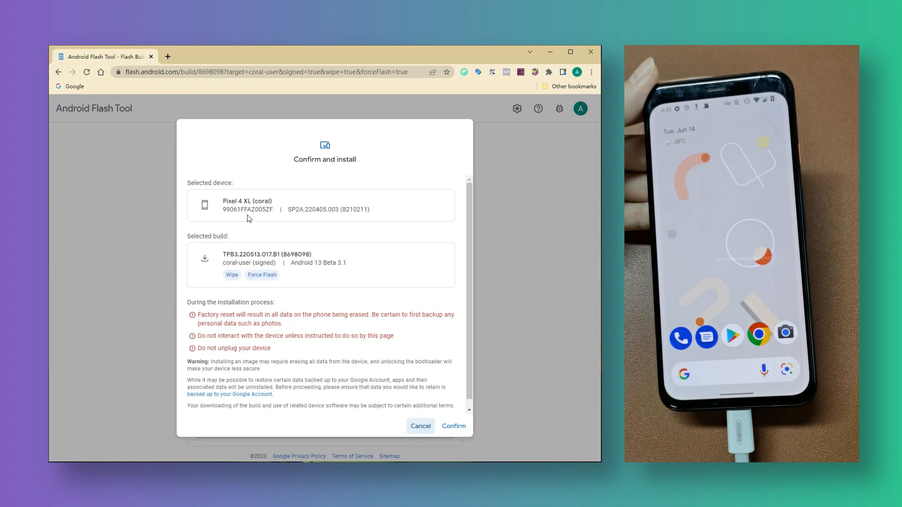
mouse_move(262, 274)
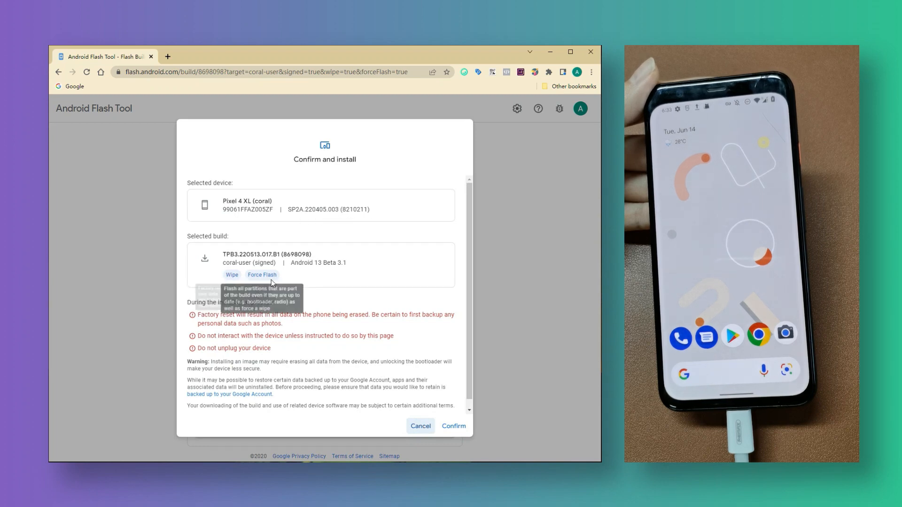
mouse_move(195, 319)
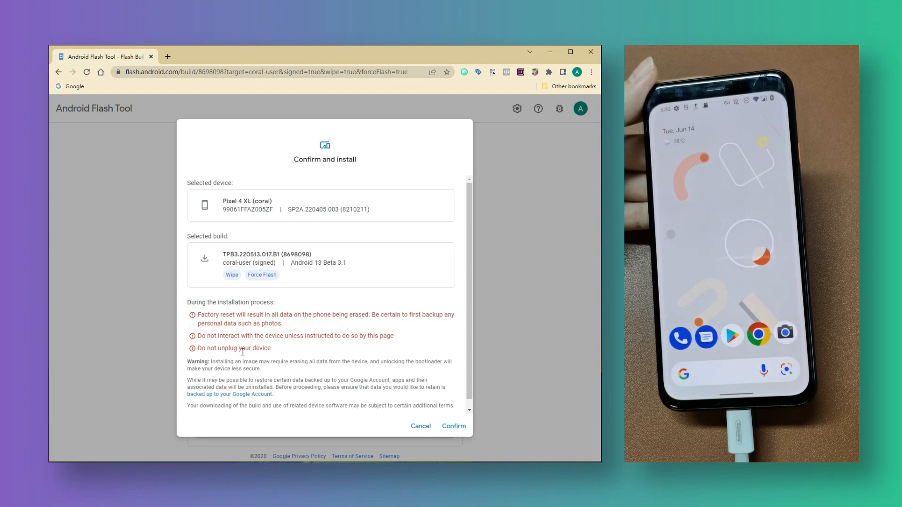
Step: Confirm installing Beta 3.1 despite the data-wipe warnings
scroll("down", 3)
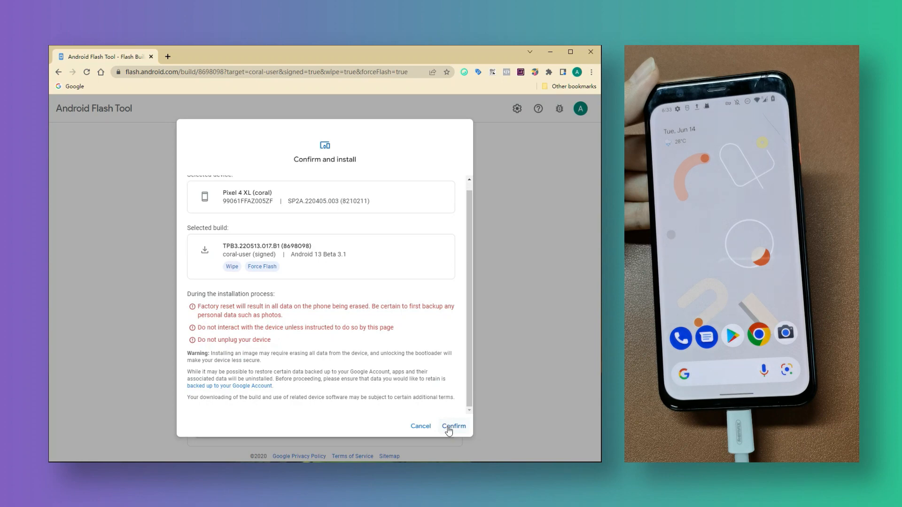
left_click(453, 427)
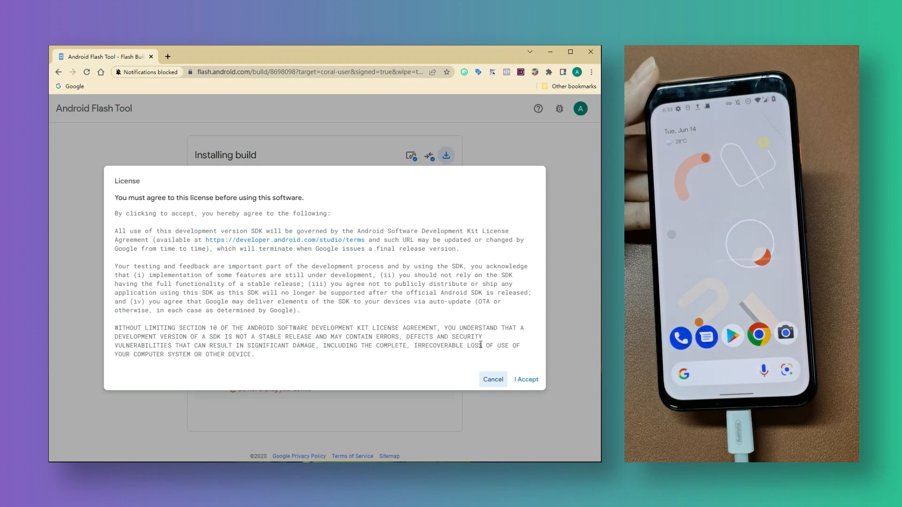
Step: Accept the development software license so installation continues
left_click(143, 71)
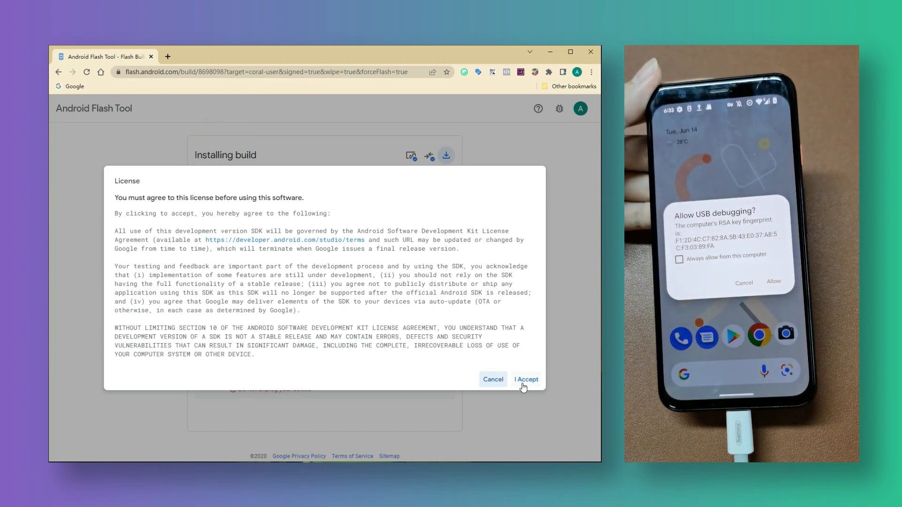
left_click(526, 379)
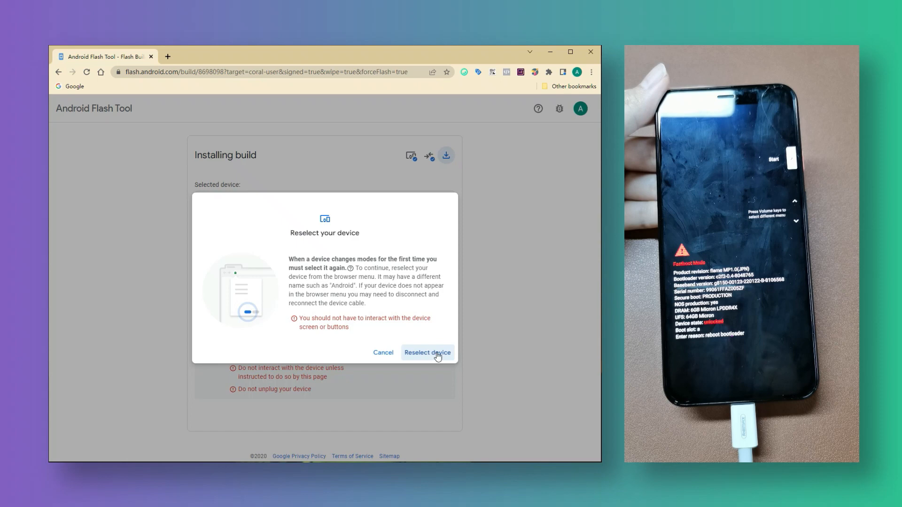
Step: Reselect the Pixel 4 in fastboot mode and connect it so the download begins
left_click(427, 352)
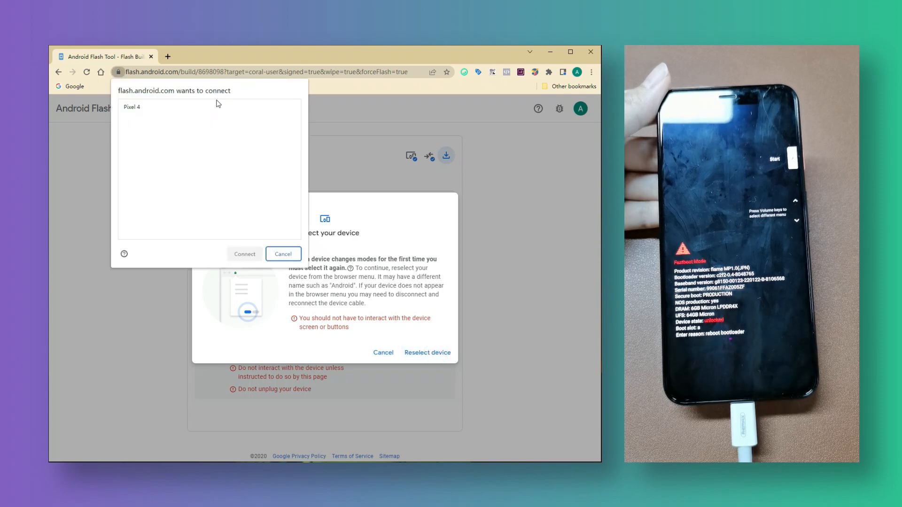
left_click(132, 107)
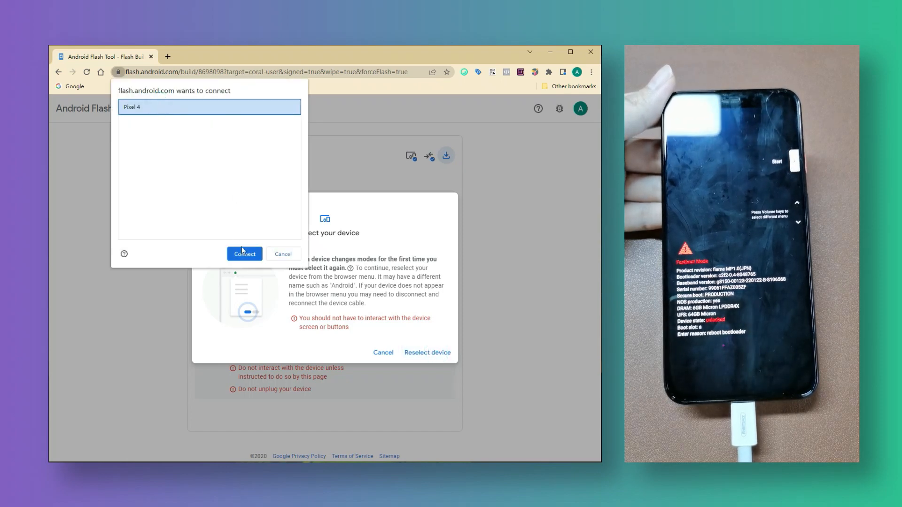
left_click(244, 253)
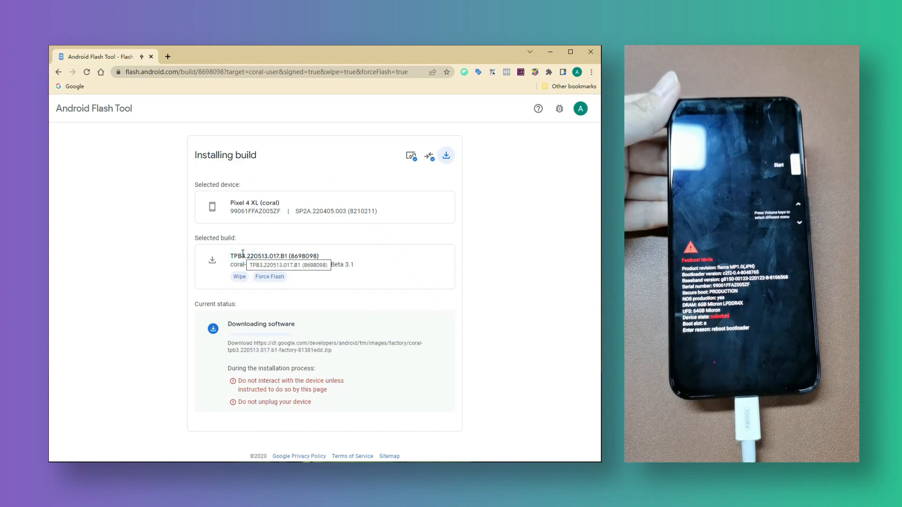